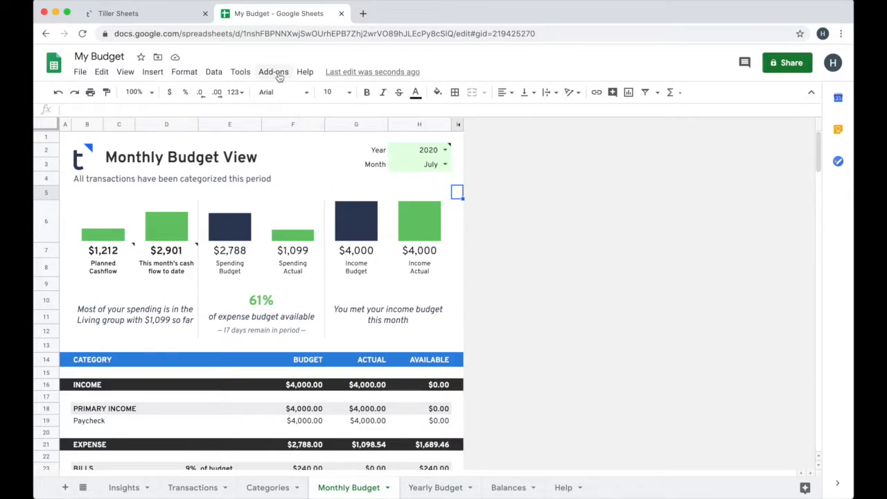
Step: Search the add-ons marketplace for 'Tiller money labs'
{"action": "left_click", "coordinate": [274, 72]}
{"action": "type", "text": "Tiller money labs"}
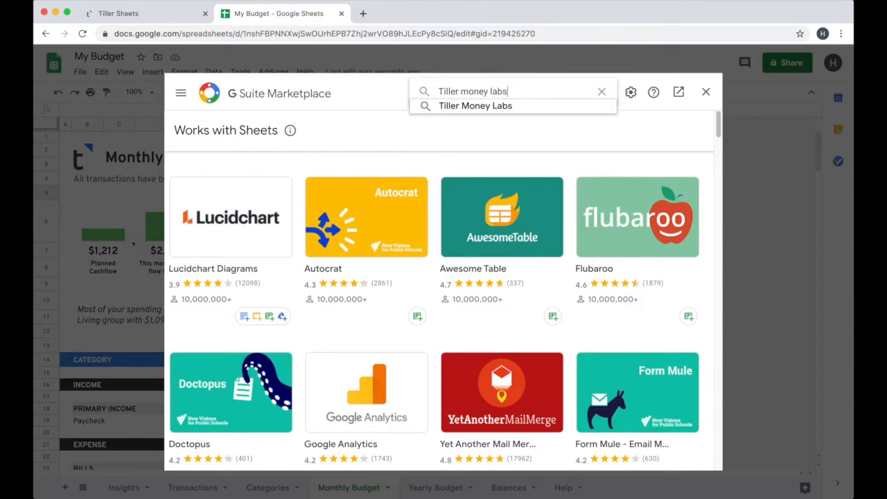
Step: Install the Tiller Money Labs add-on, granting permission and confirming Done
{"action": "left_click", "coordinate": [476, 105]}
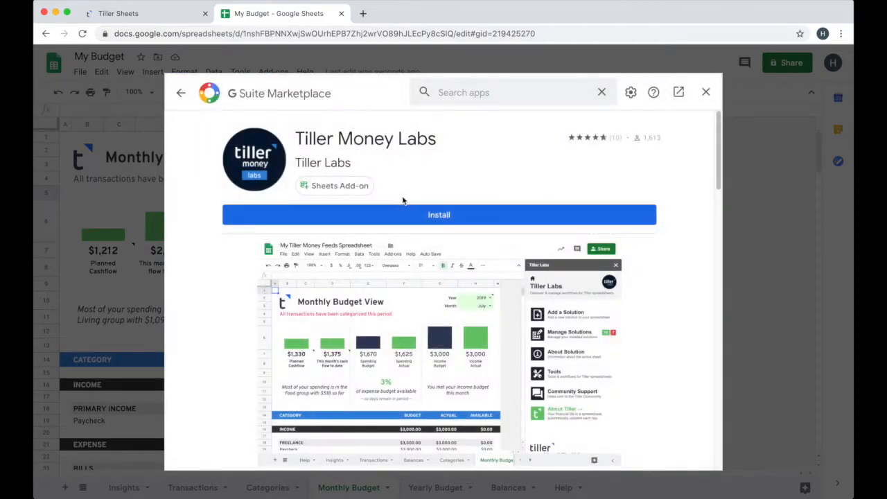
{"action": "left_click", "coordinate": [438, 213]}
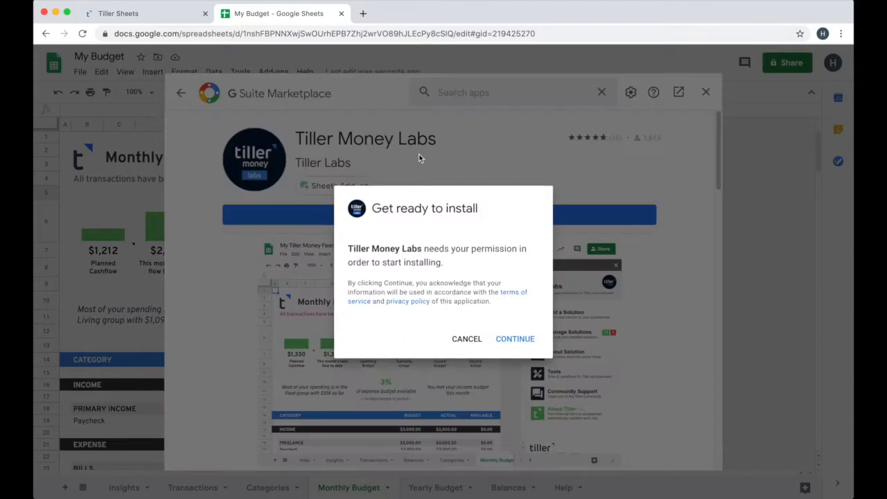
{"action": "left_click", "coordinate": [516, 338]}
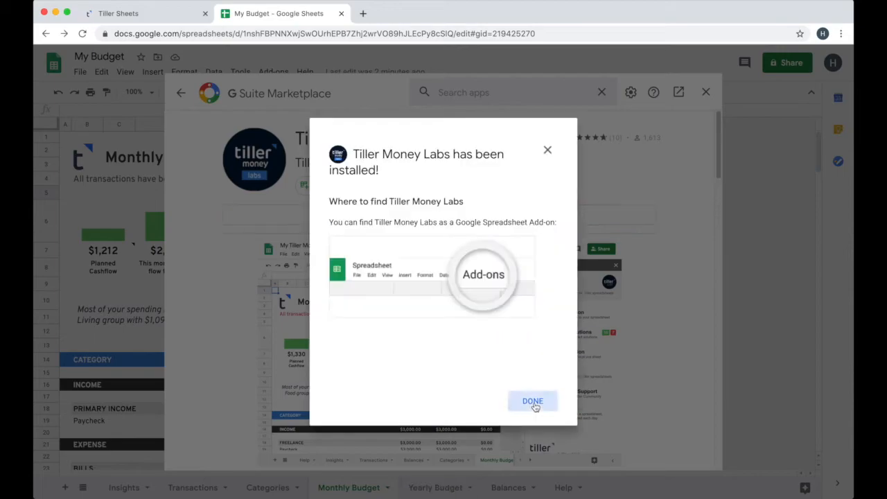
{"action": "left_click", "coordinate": [532, 400]}
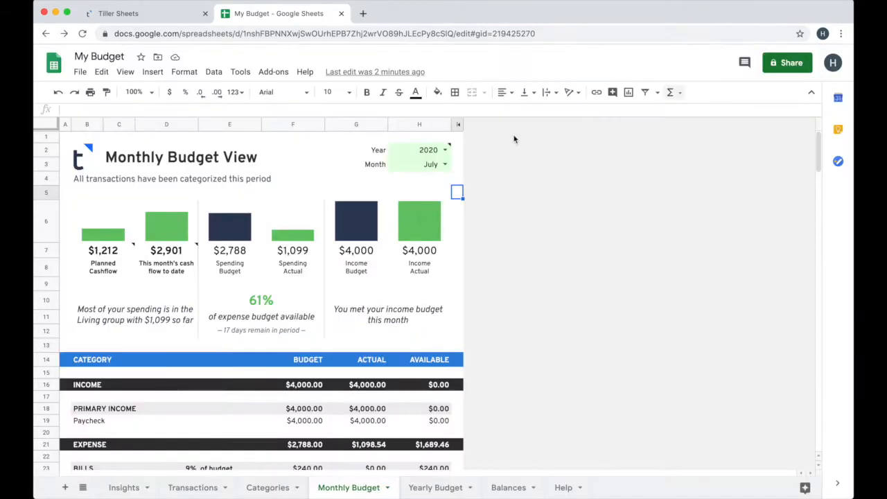
{"action": "mouse_move", "coordinate": [283, 92]}
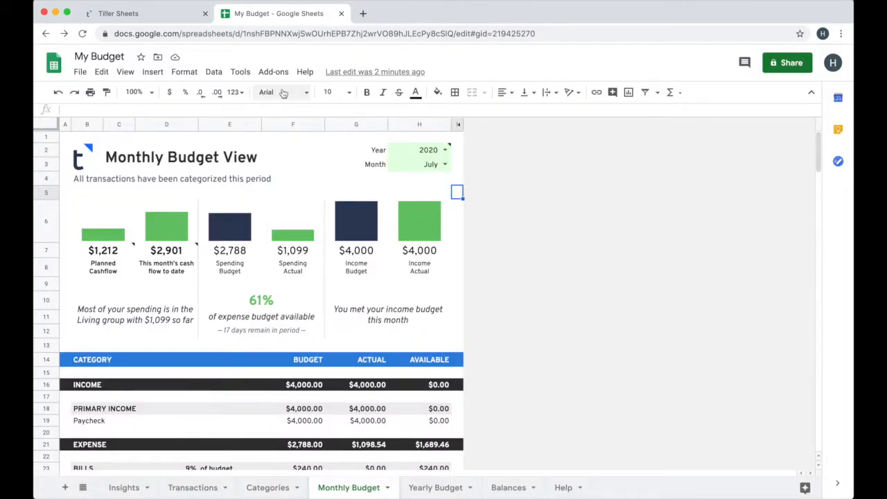
Step: Launch the Tiller Money Labs sidebar from the Add-ons menu
{"action": "left_click", "coordinate": [273, 72]}
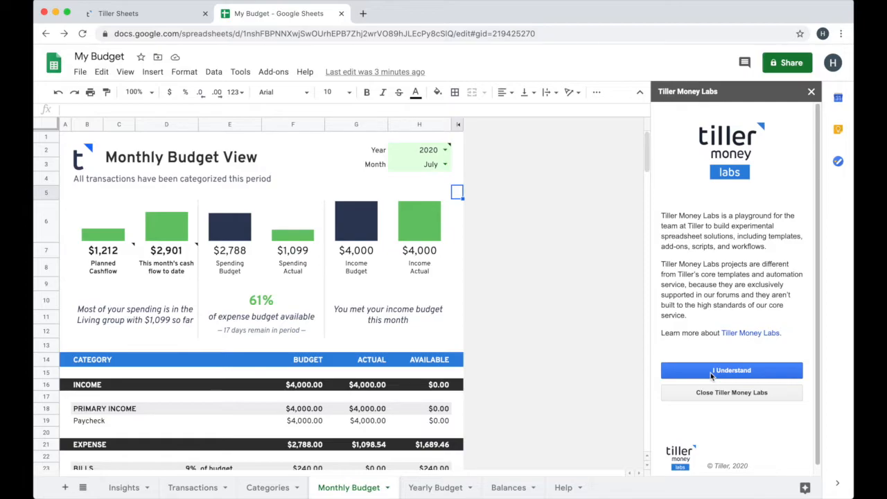
Step: Acknowledge the experimental notice and accept the Privacy Disclosure to reach the Add a Solution catalog
{"action": "left_click", "coordinate": [732, 370]}
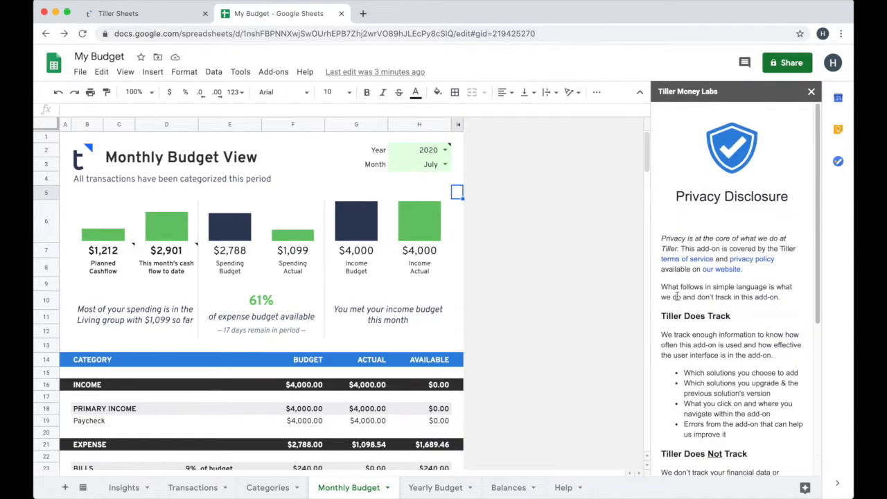
{"action": "scroll", "scroll_direction": "down", "scroll_amount": 3}
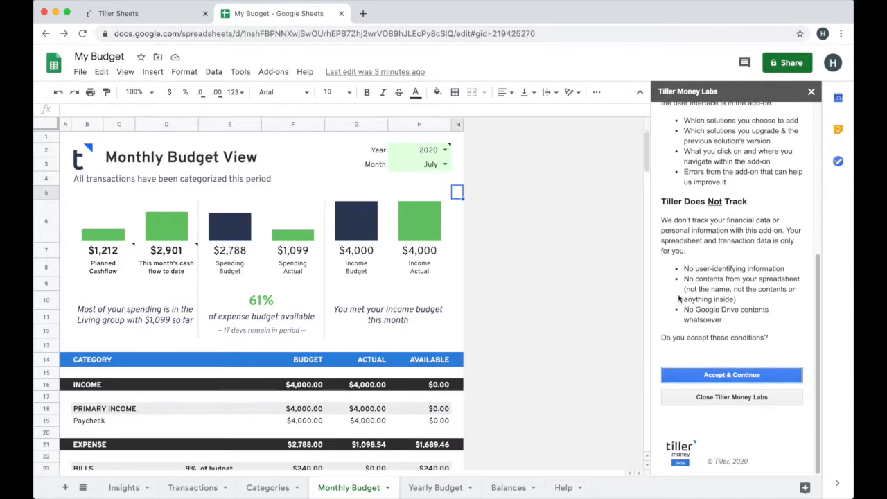
{"action": "left_click", "coordinate": [732, 374]}
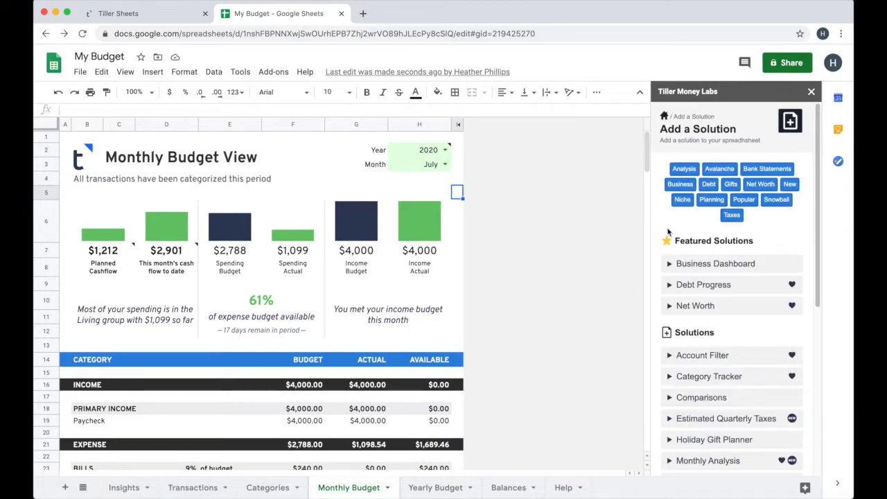
Step: Expand Category Tracker in the Solutions list and add it to the spreadsheet
{"action": "scroll", "scroll_direction": "down", "scroll_amount": 3}
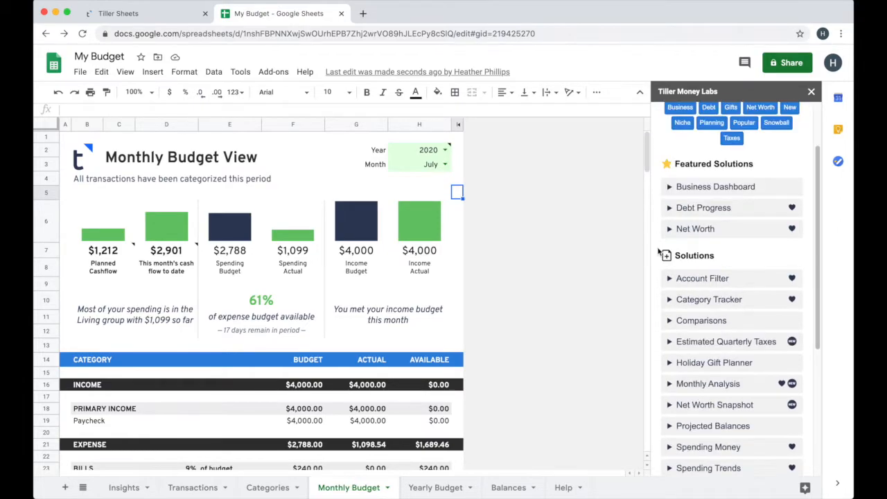
{"action": "scroll", "scroll_direction": "down", "scroll_amount": 3}
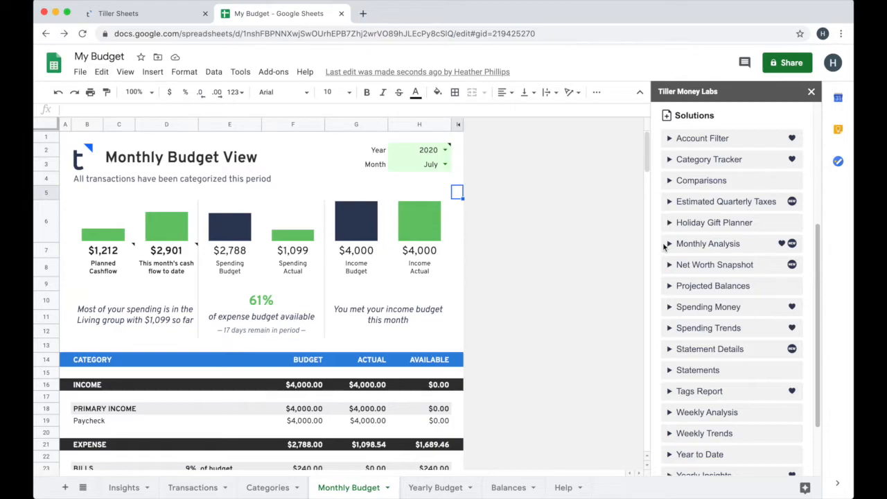
{"action": "left_click", "coordinate": [790, 121]}
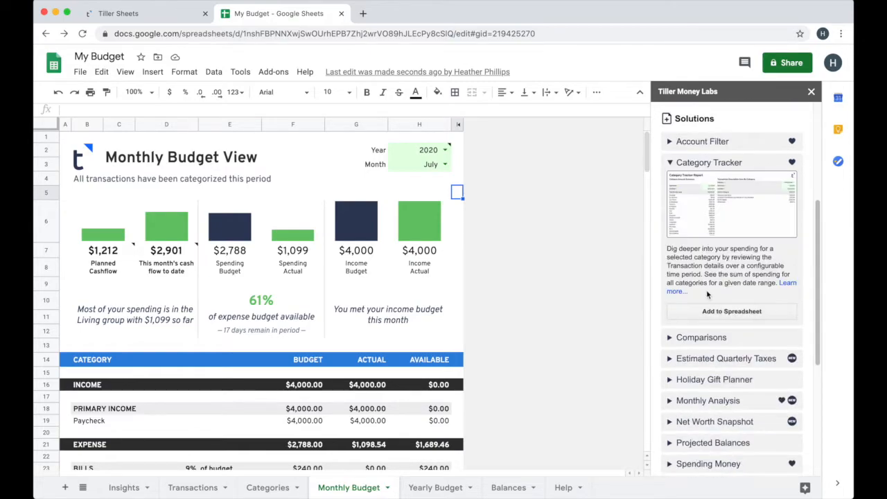
{"action": "mouse_move", "coordinate": [709, 305]}
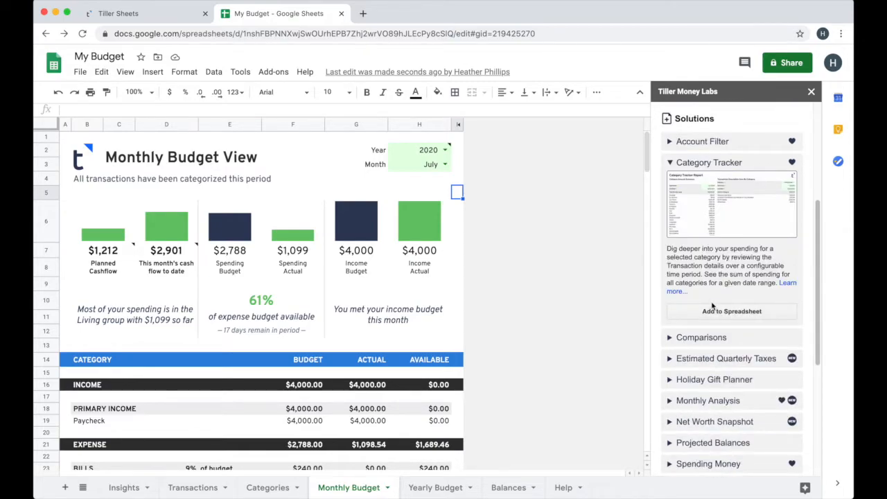
{"action": "left_click", "coordinate": [732, 311]}
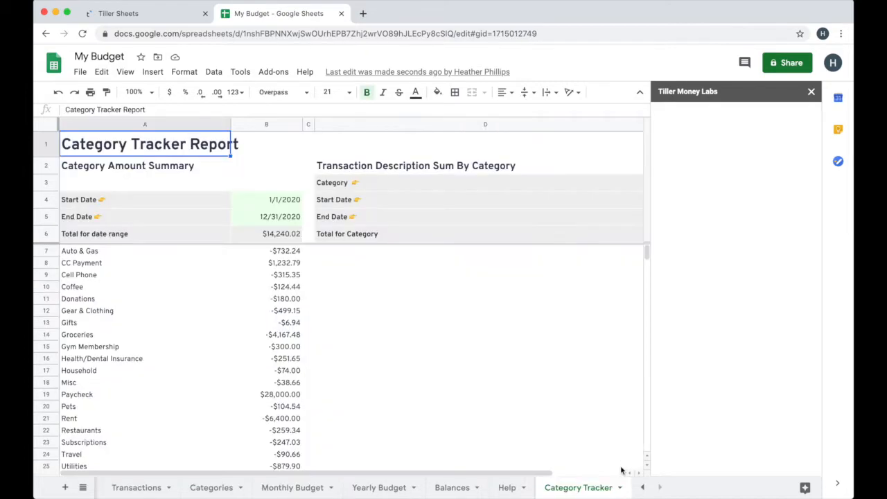
Step: Open the Category Tracker support article from the Sheet Inserted panel, then return to the My Budget tab
{"action": "left_click", "coordinate": [732, 358]}
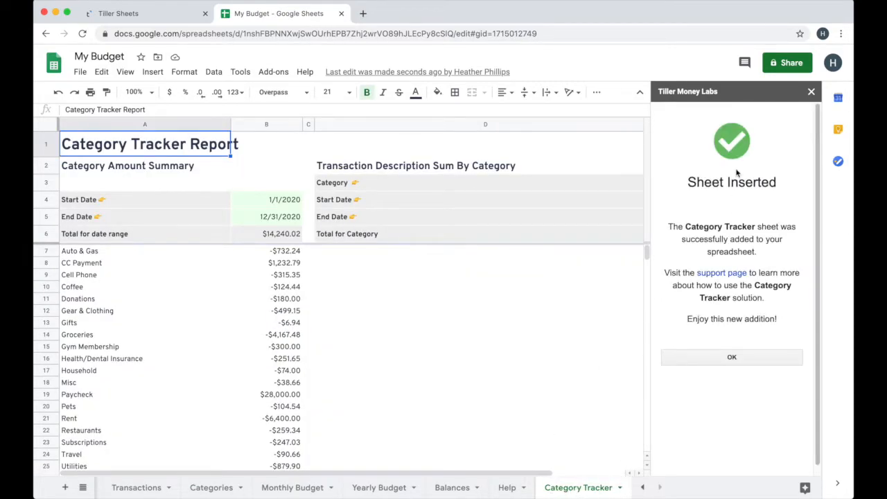
{"action": "mouse_move", "coordinate": [680, 265]}
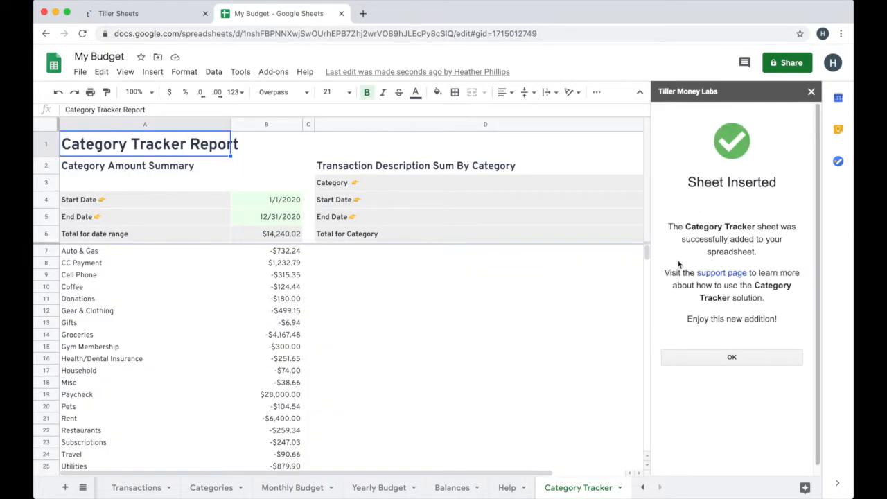
{"action": "left_click", "coordinate": [721, 272]}
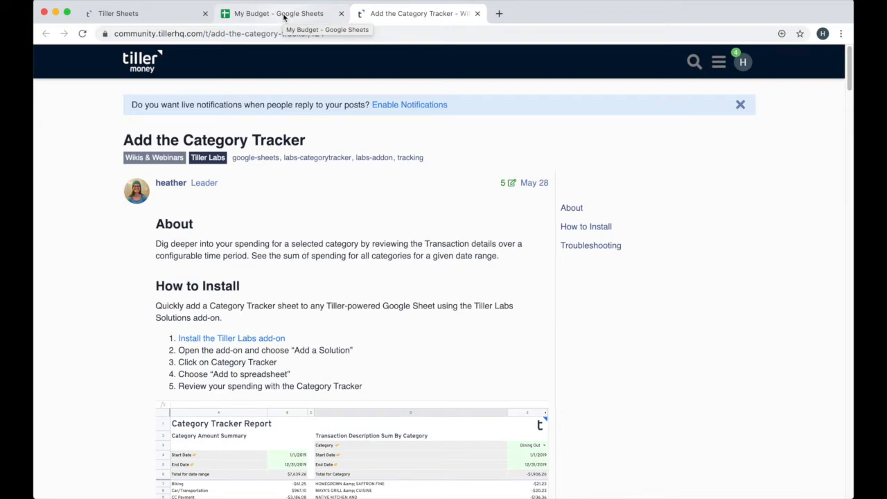
{"action": "left_click", "coordinate": [277, 14]}
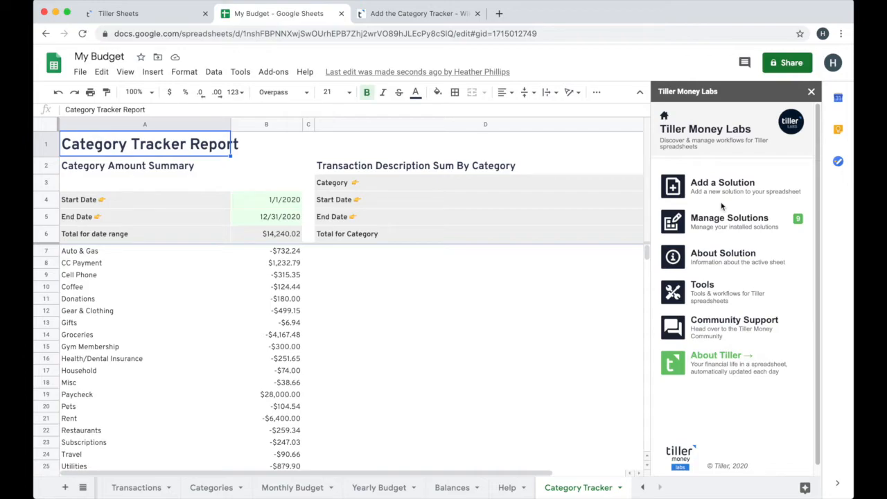
{"action": "mouse_move", "coordinate": [777, 291]}
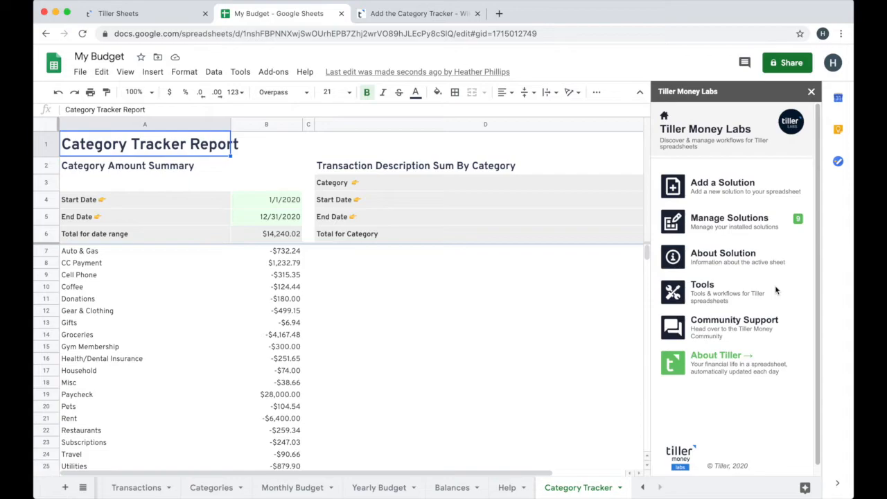
Step: Show the Tools list with Split Transaction, Create Reports and Utilities
{"action": "left_click", "coordinate": [702, 287]}
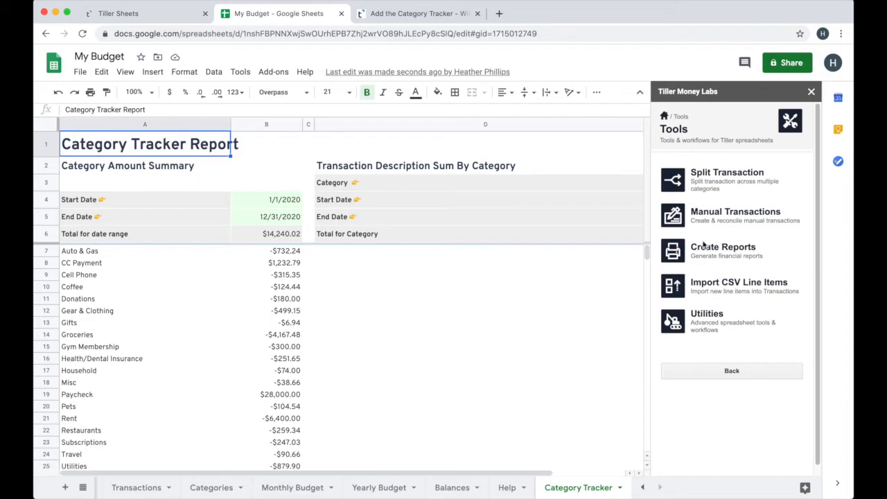
{"action": "mouse_move", "coordinate": [705, 273]}
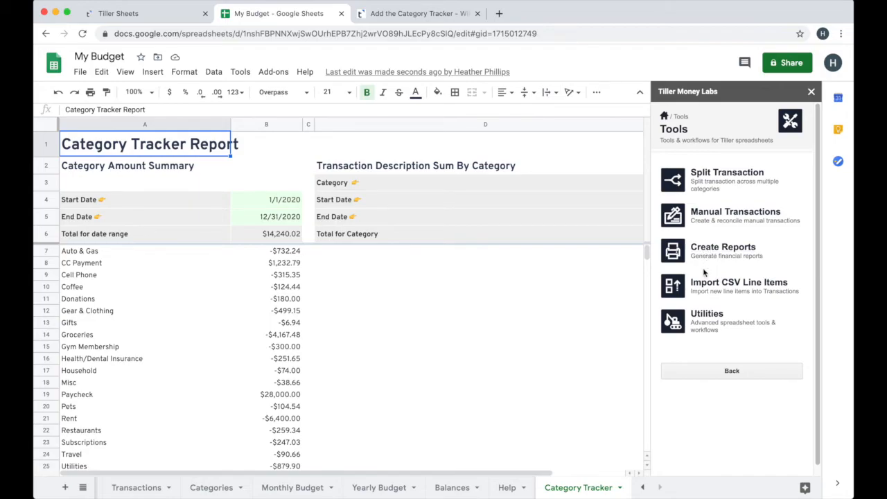
{"action": "mouse_move", "coordinate": [721, 276]}
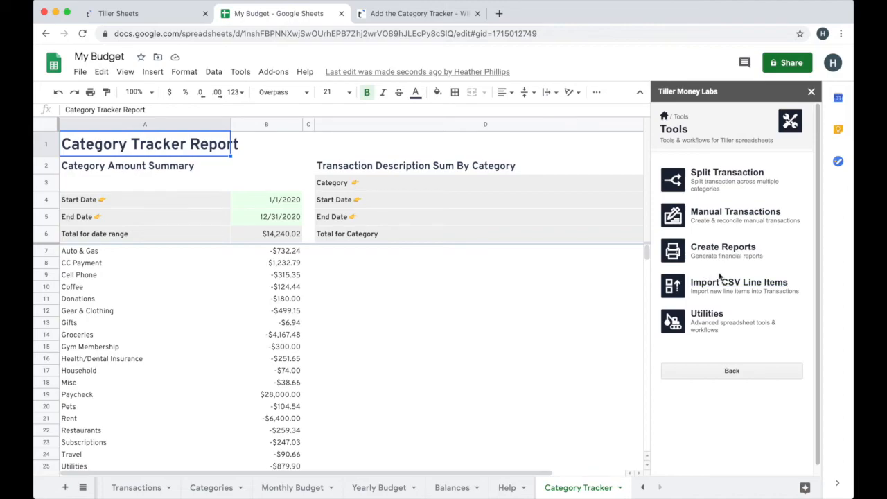
{"action": "mouse_move", "coordinate": [716, 269]}
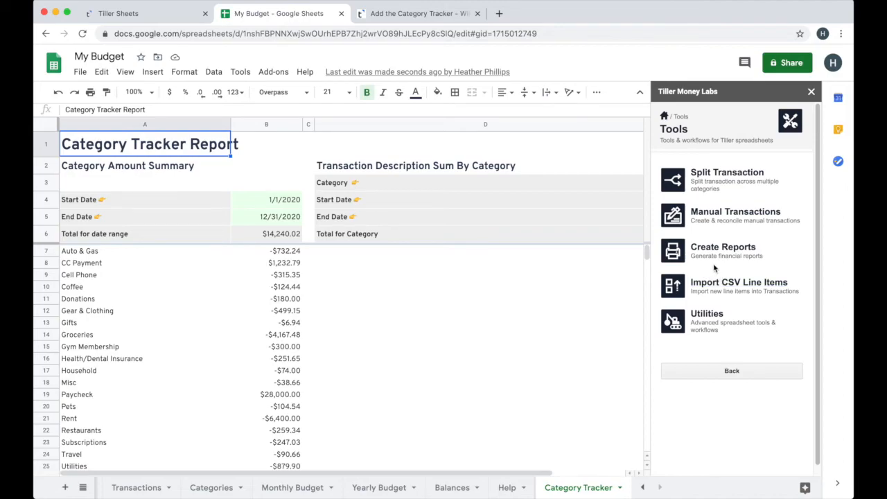